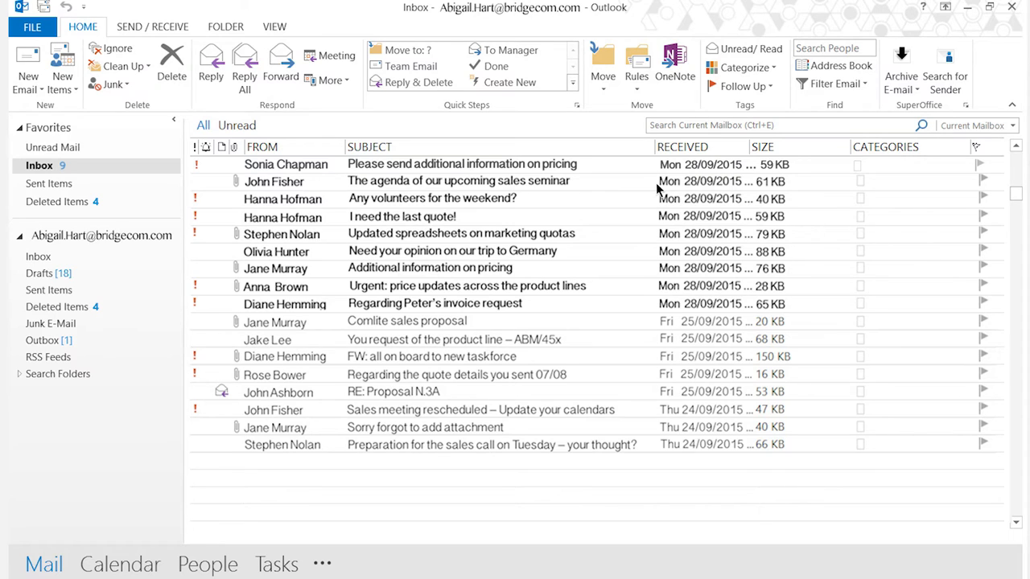
# Open the 'Please send additional information on pricing' email and list its Archive E-mail options
pyautogui.doubleClick(462, 164)
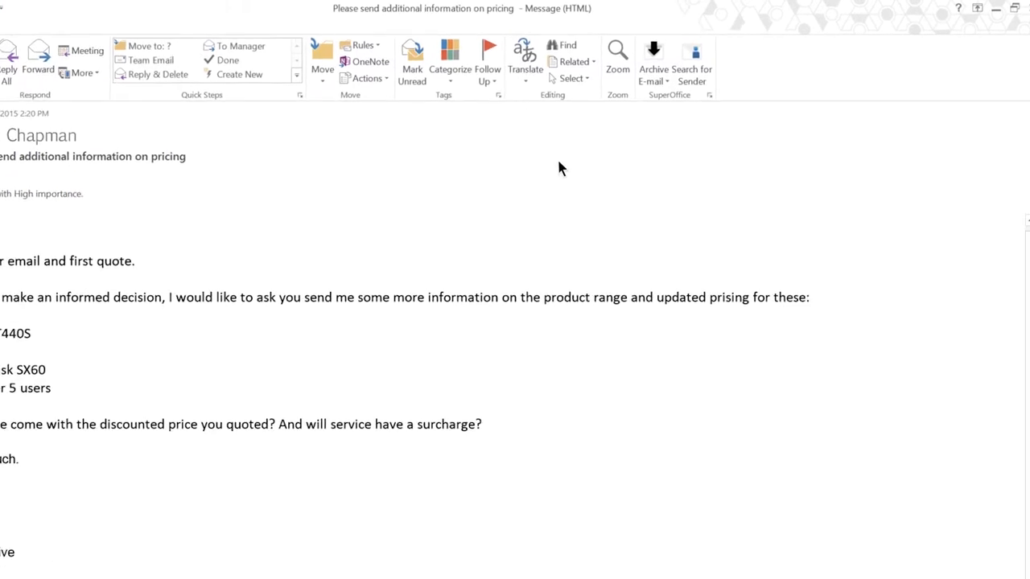
pyautogui.click(523, 88)
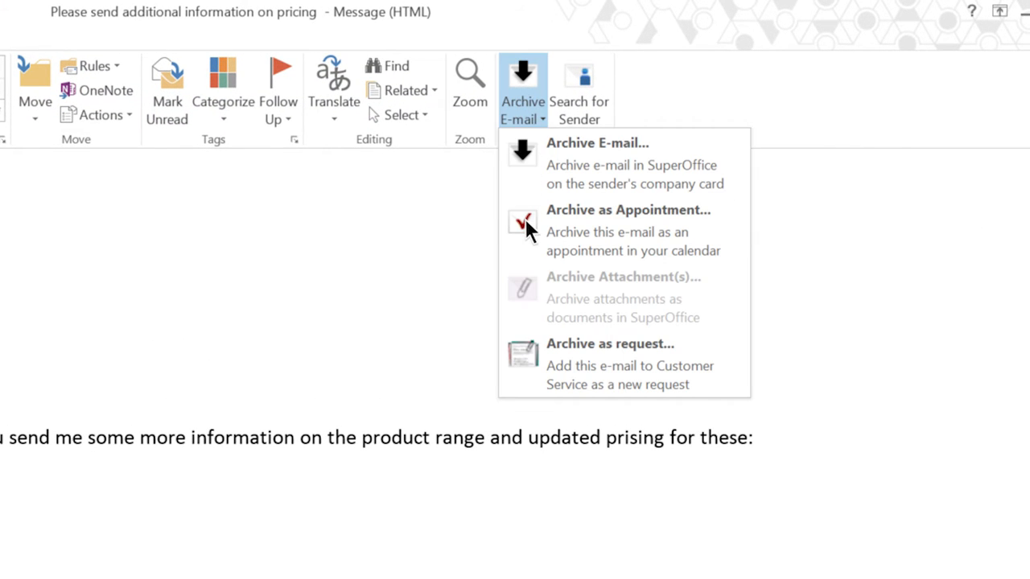
pyautogui.click(627, 210)
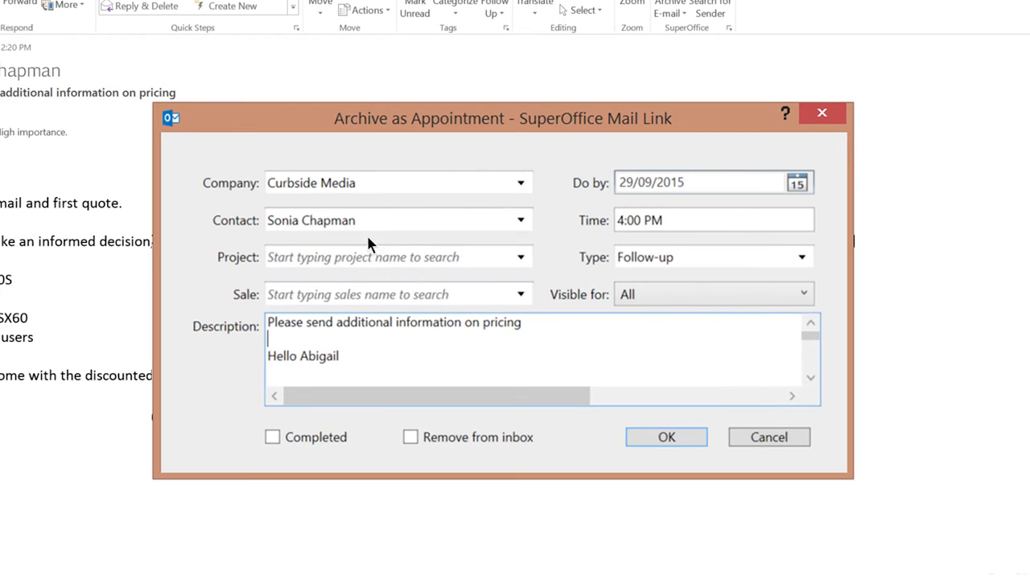
pyautogui.moveTo(253, 426)
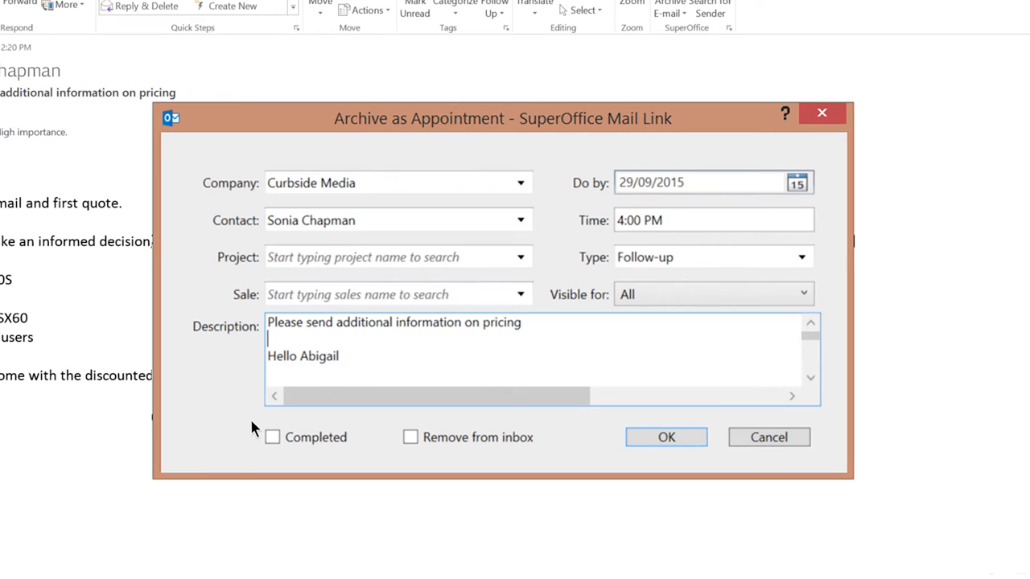
pyautogui.moveTo(362, 438)
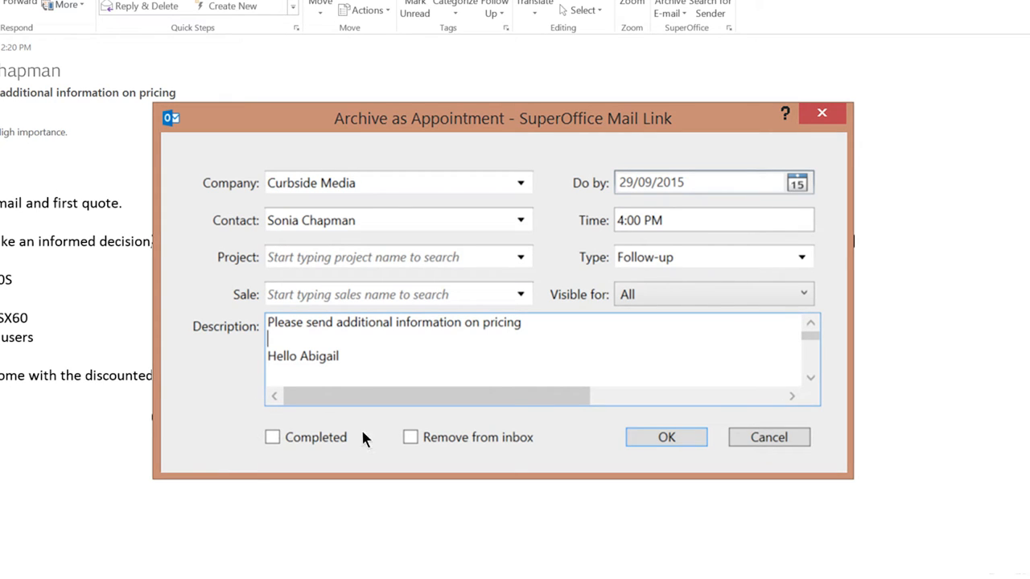
pyautogui.click(410, 437)
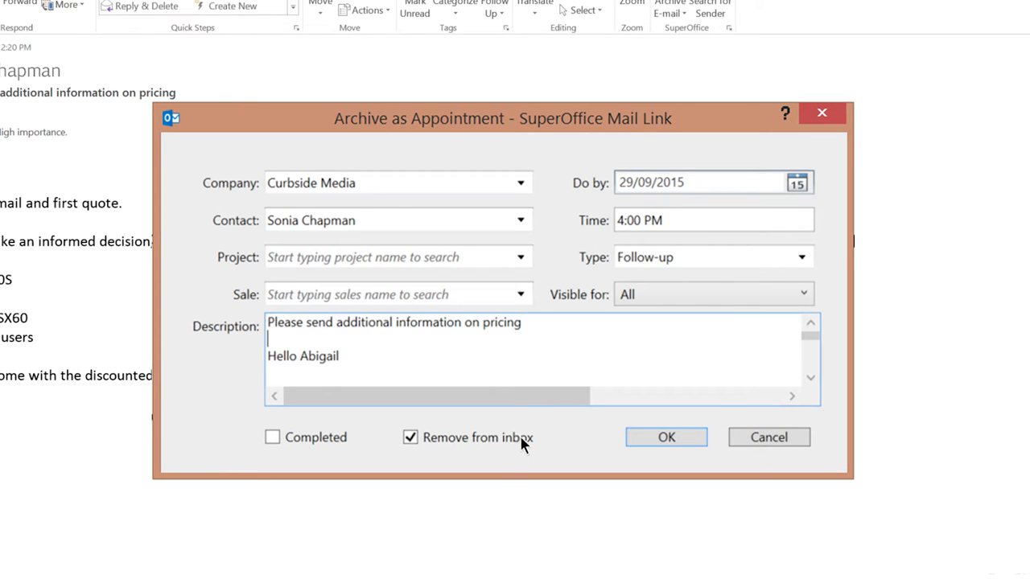
pyautogui.click(665, 437)
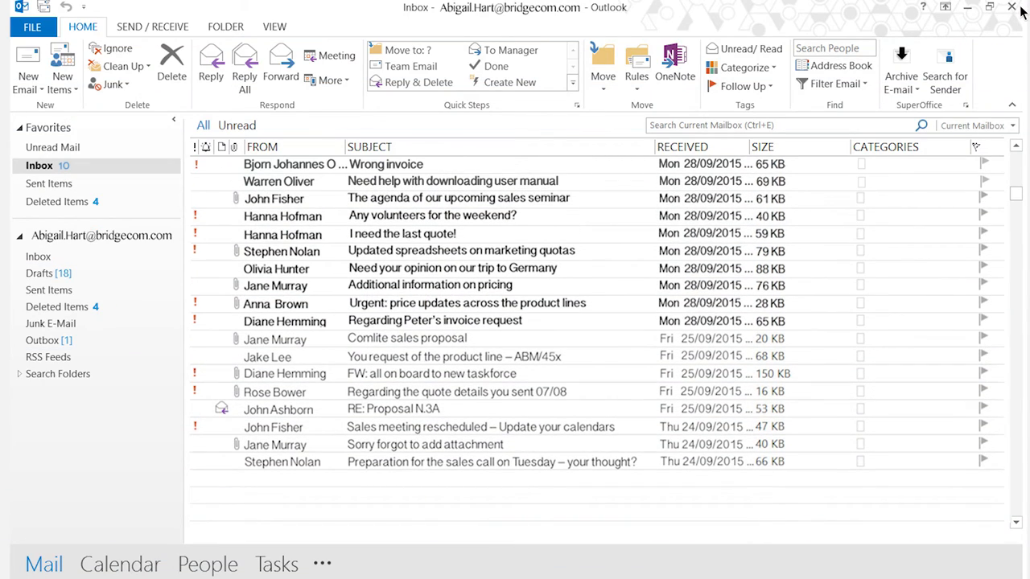
pyautogui.moveTo(515, 183)
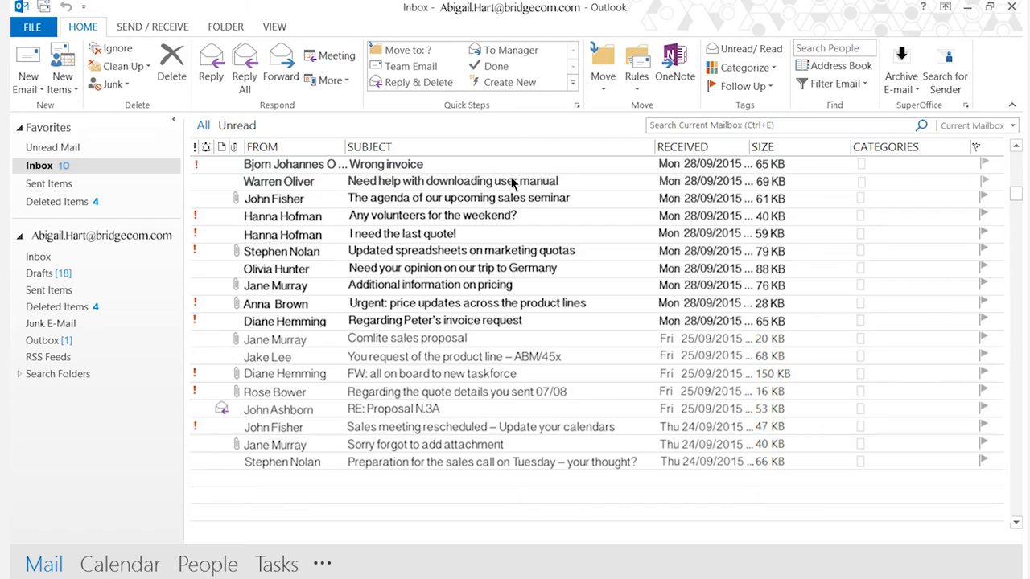
# Open the 'Need help with downloading user manual' email and list its Archive E-mail options
pyautogui.doubleClick(451, 181)
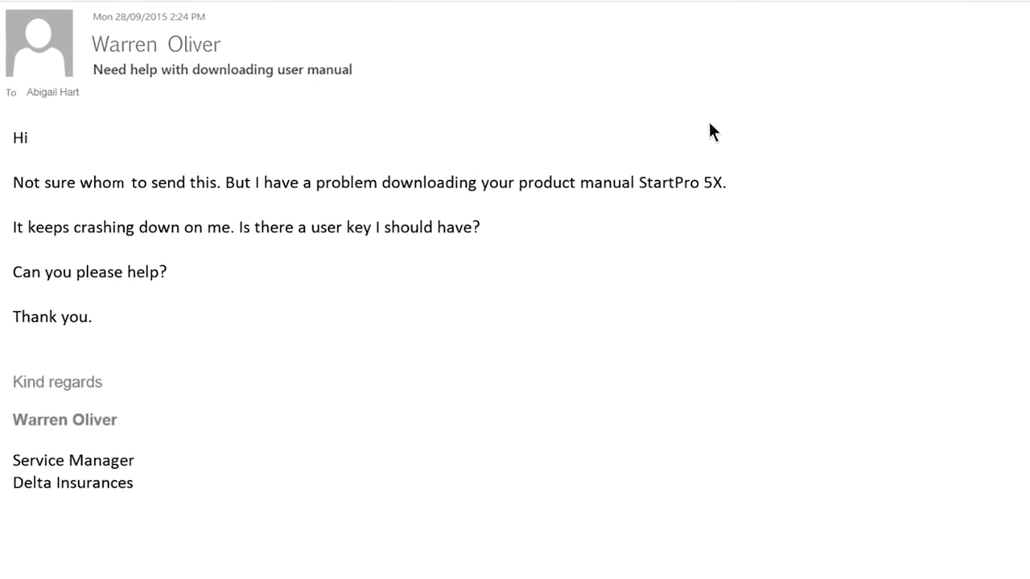
pyautogui.click(729, 75)
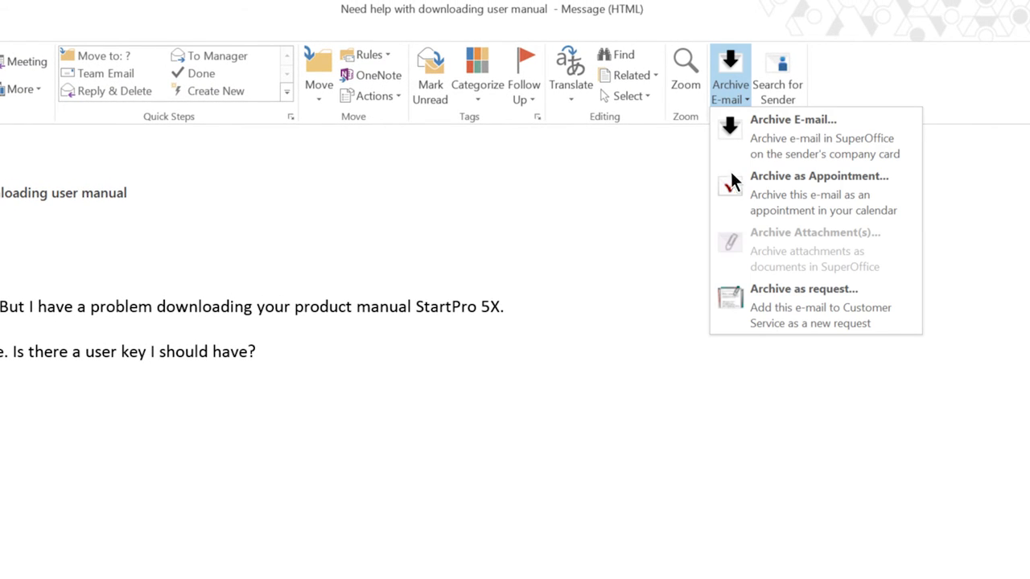
pyautogui.click(803, 289)
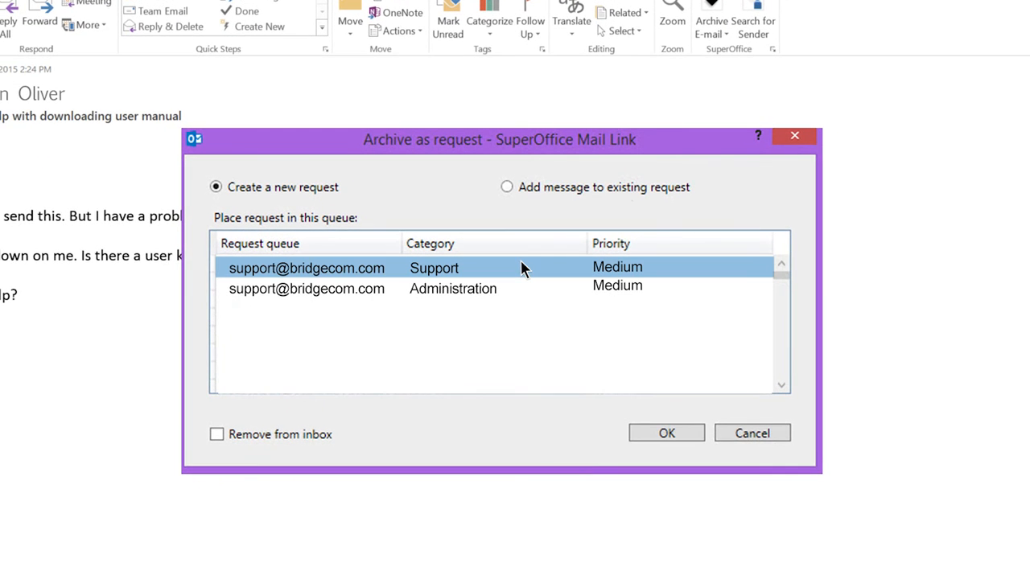
pyautogui.click(216, 435)
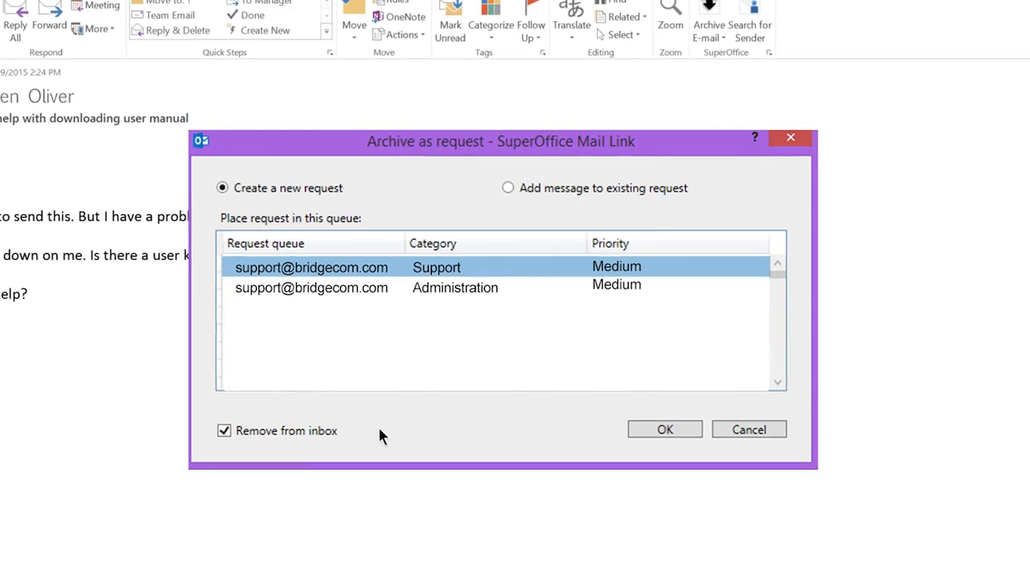
pyautogui.click(664, 429)
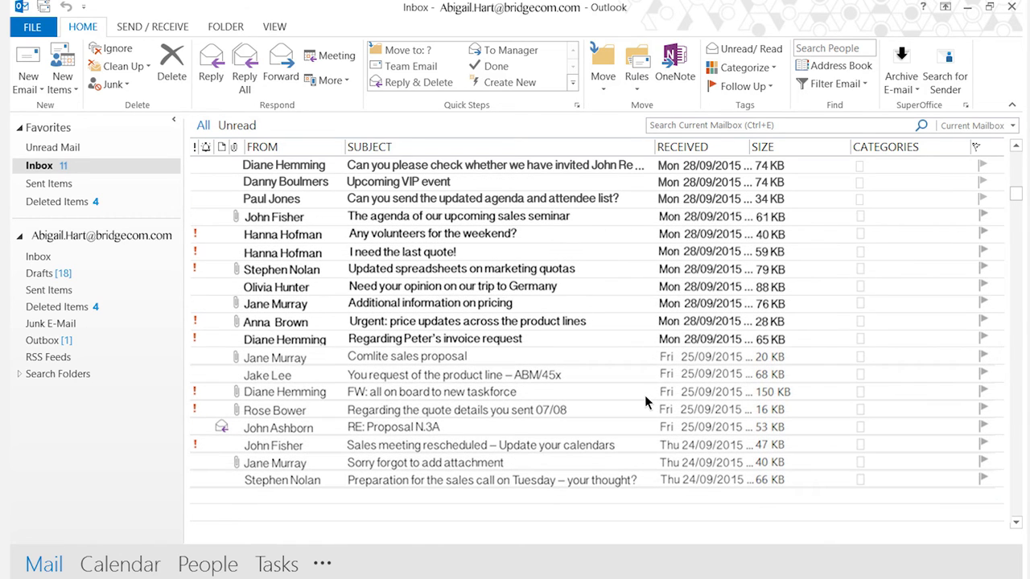
pyautogui.moveTo(560, 264)
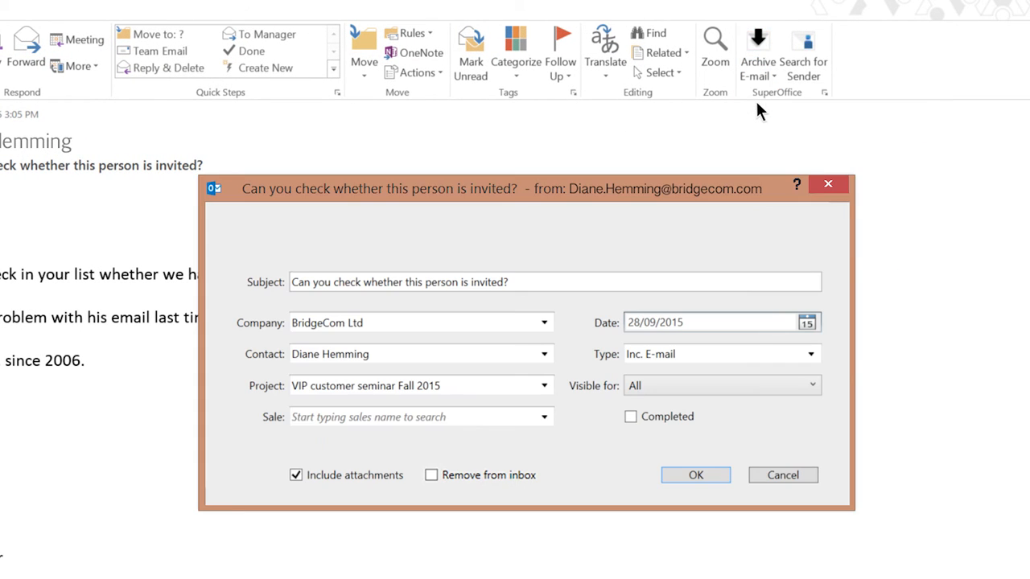
pyautogui.click(432, 475)
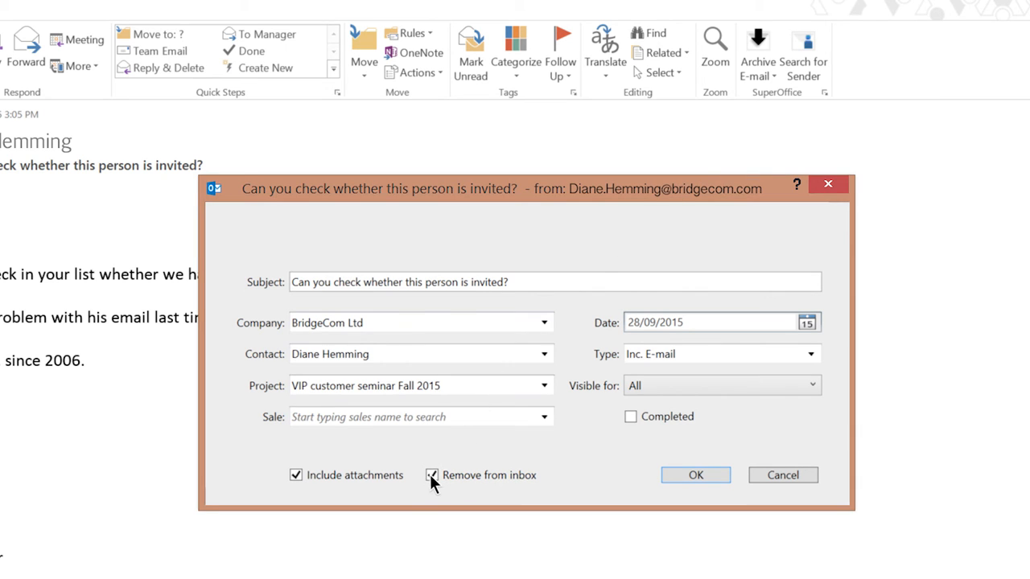
pyautogui.click(695, 475)
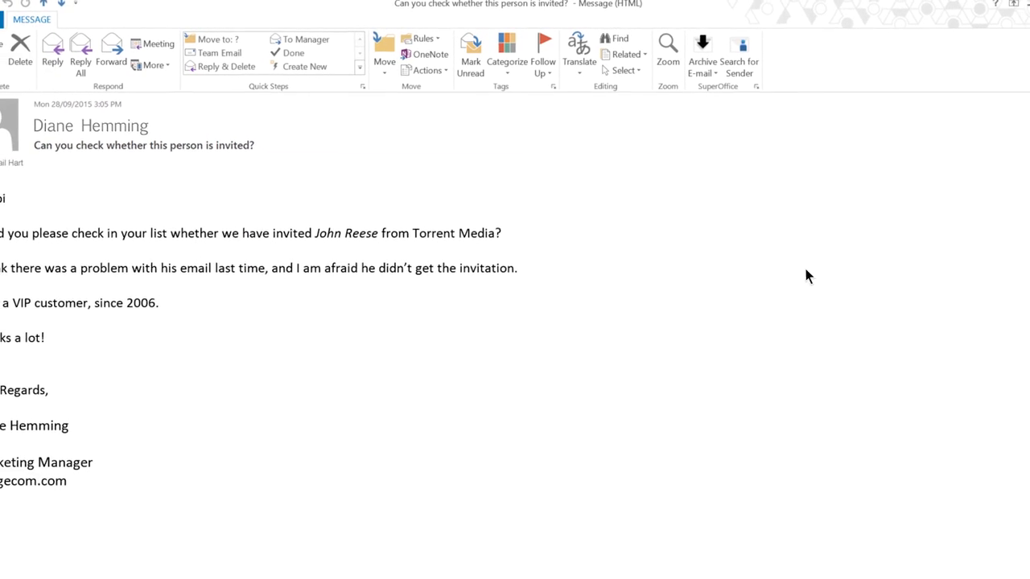
pyautogui.click(1012, 6)
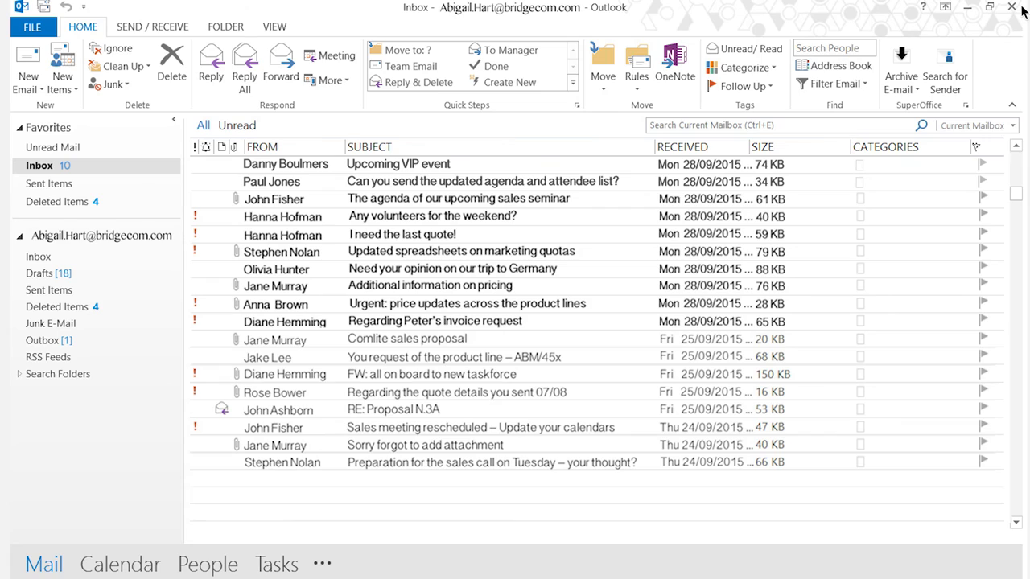